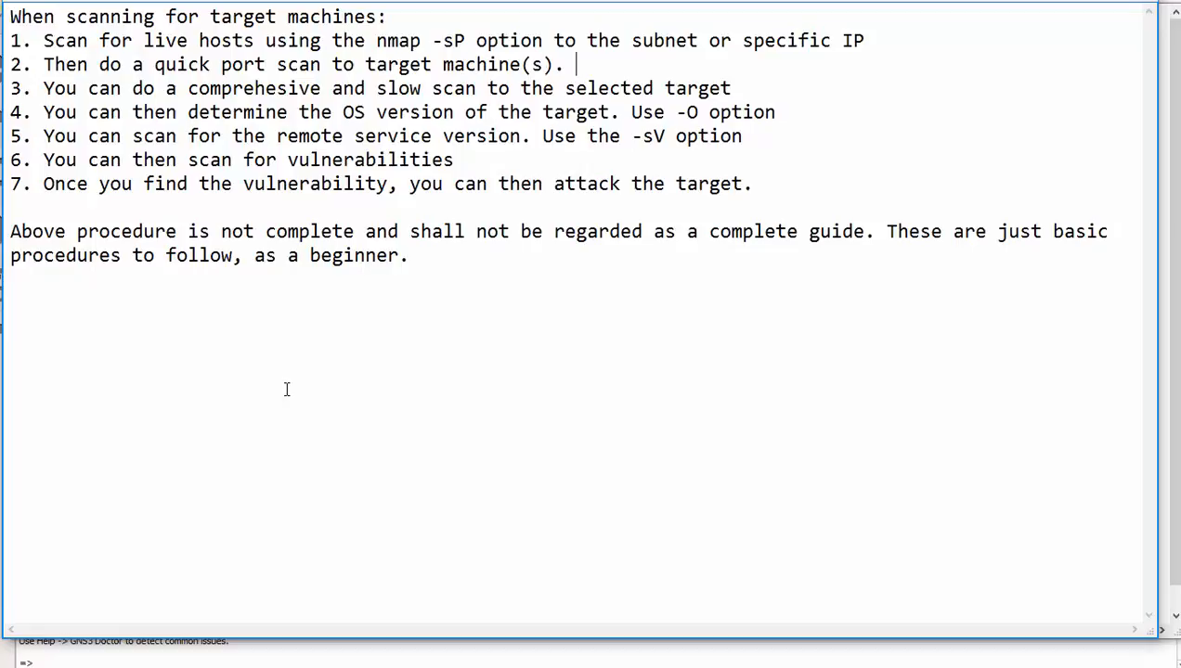
pyautogui.moveTo(1029, 23)
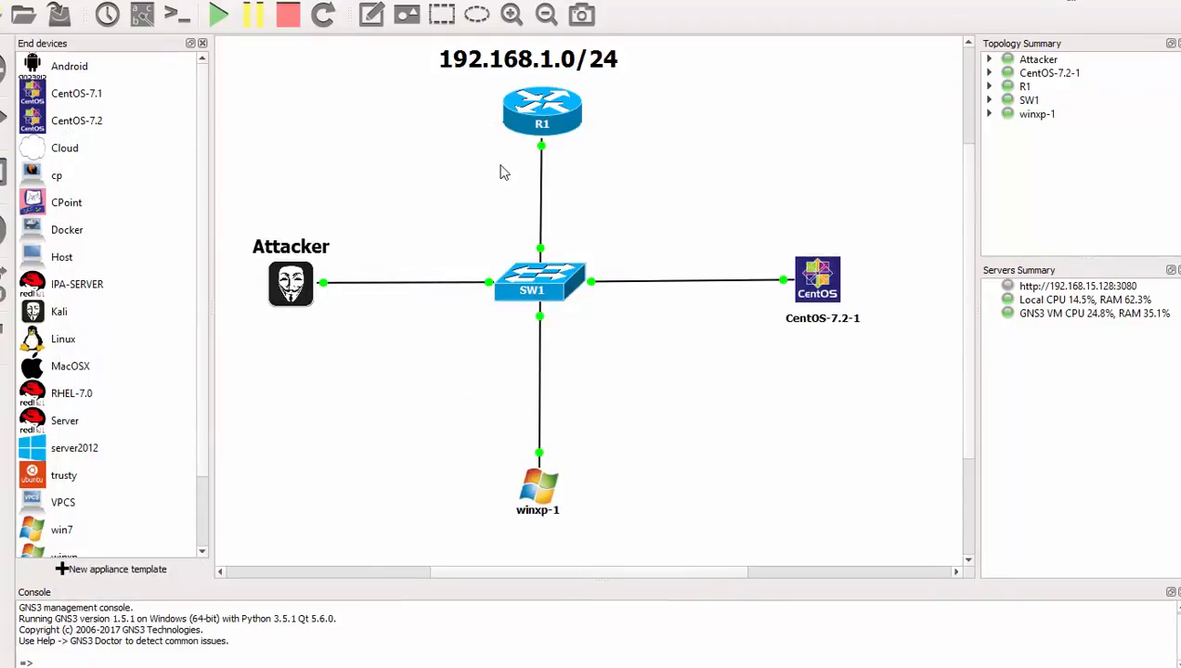
pyautogui.moveTo(506, 126)
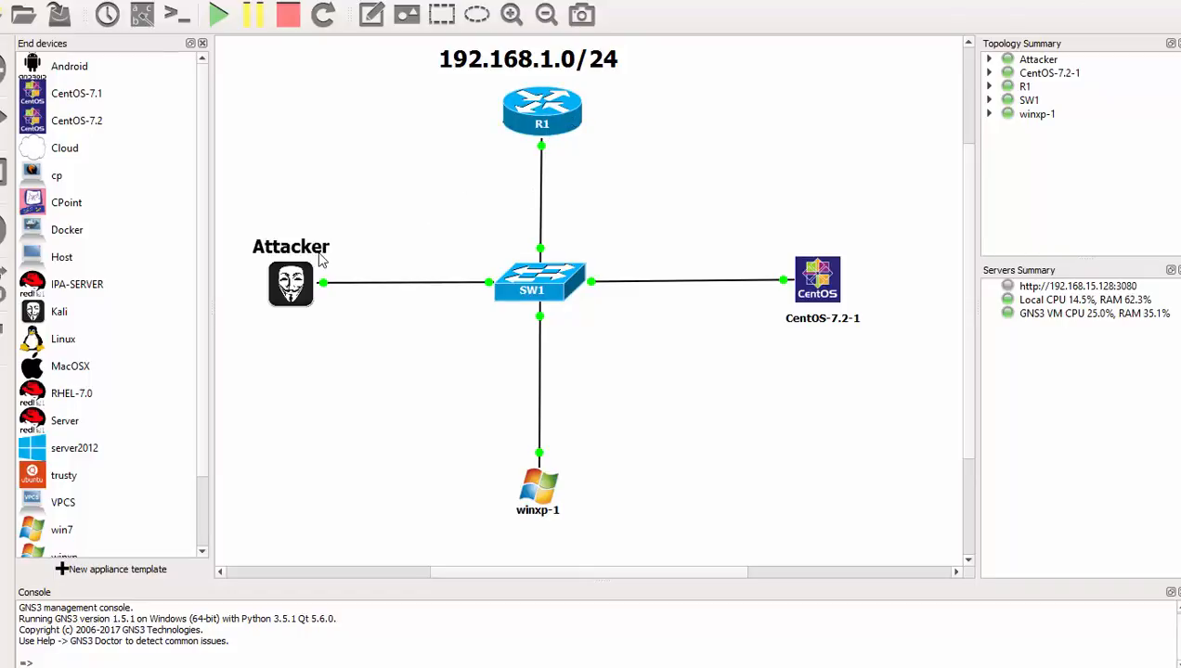
pyautogui.moveTo(436, 237)
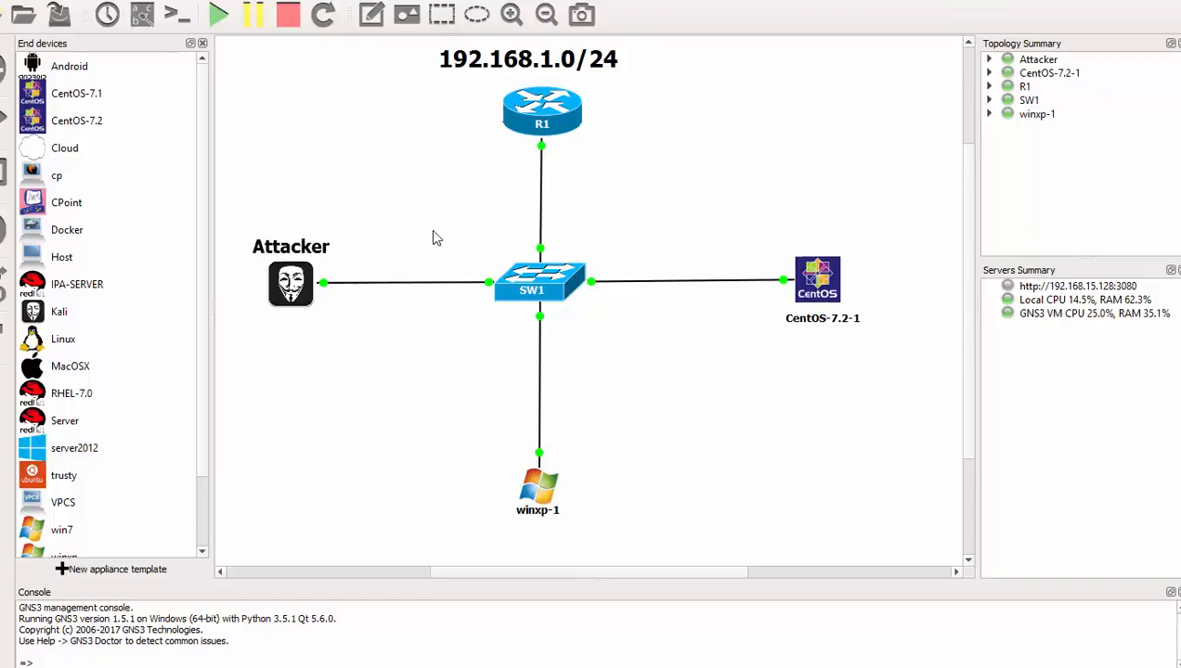
pyautogui.moveTo(834, 314)
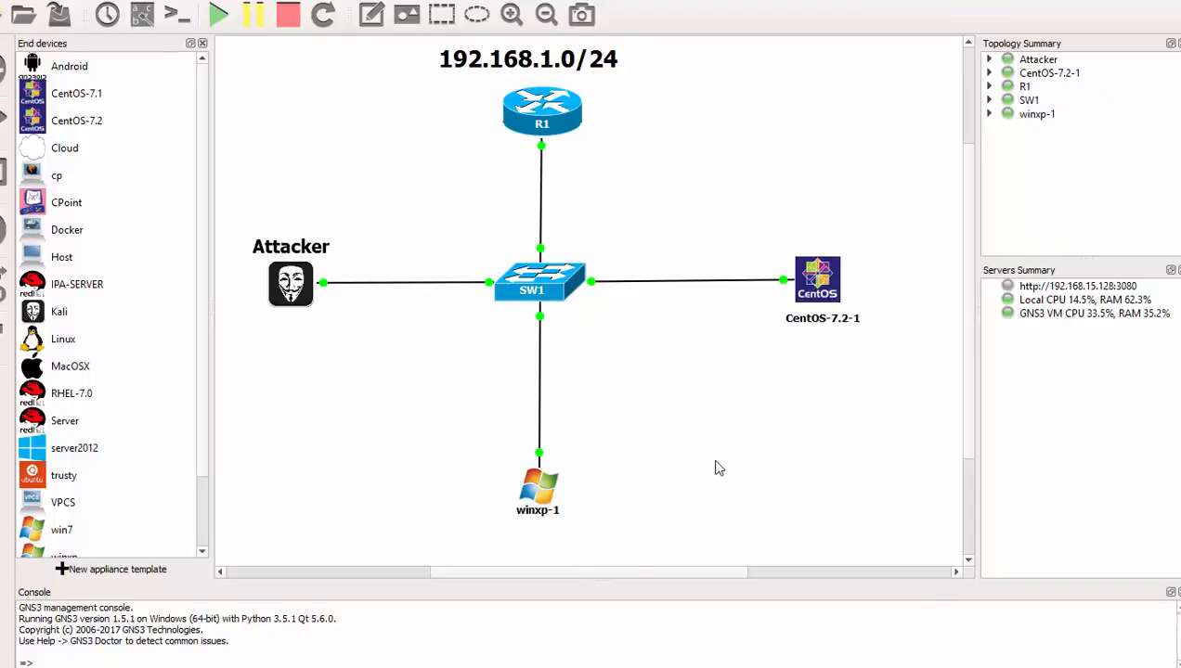
pyautogui.moveTo(788, 384)
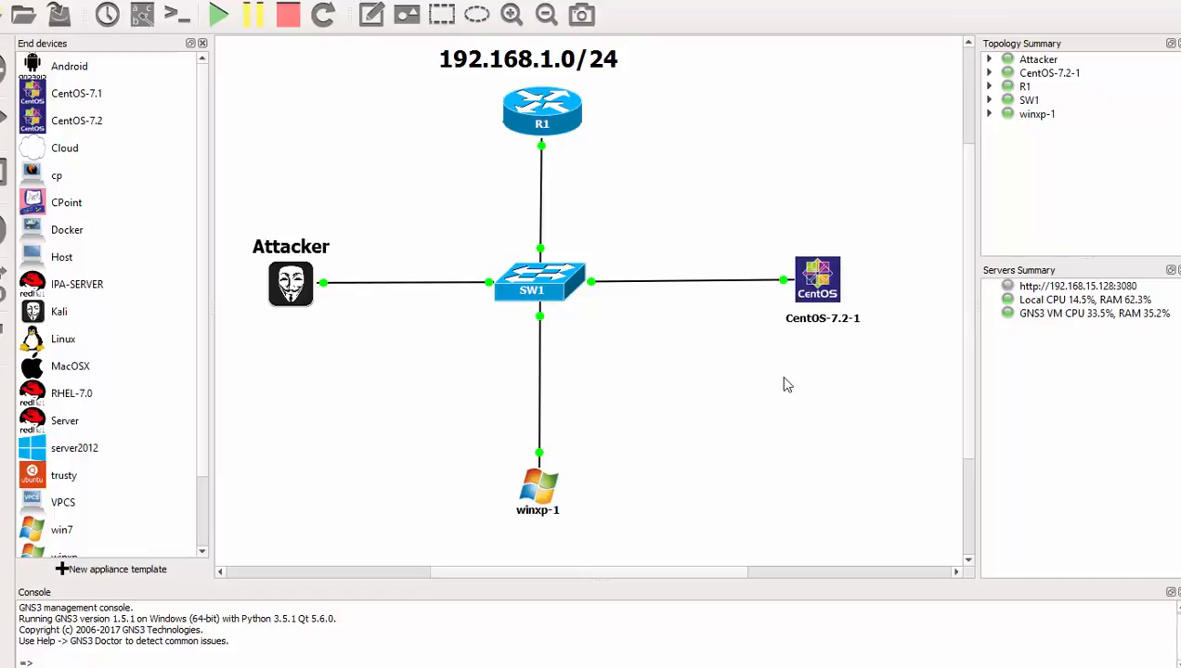
pyautogui.moveTo(601, 494)
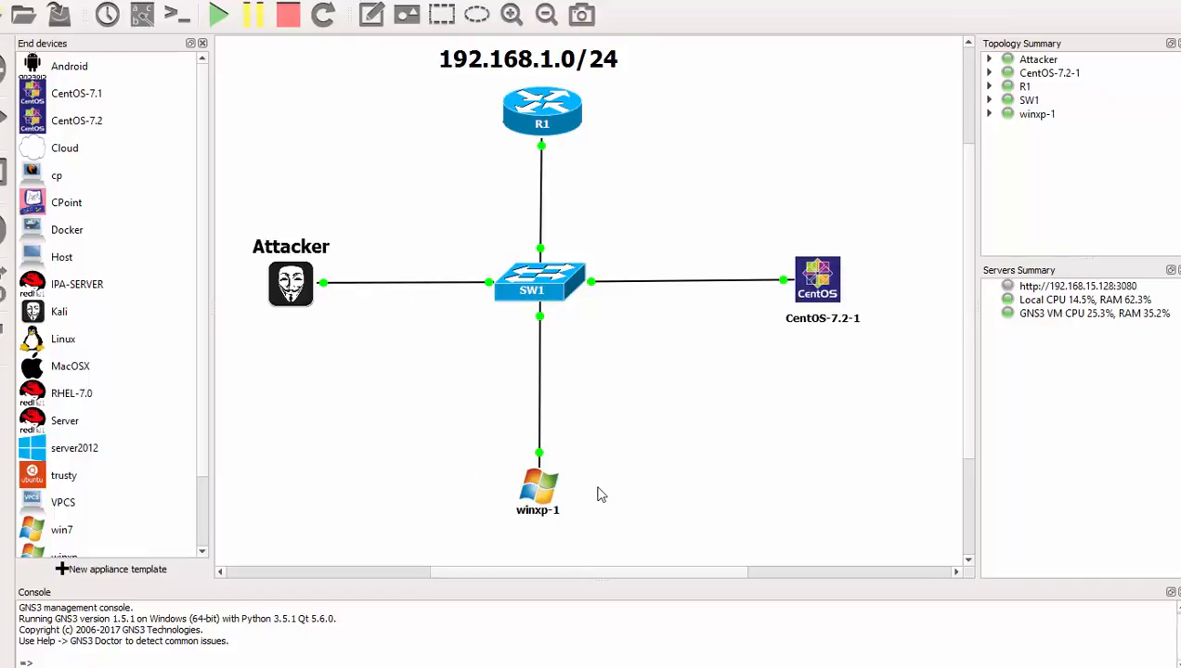
pyautogui.moveTo(267, 221)
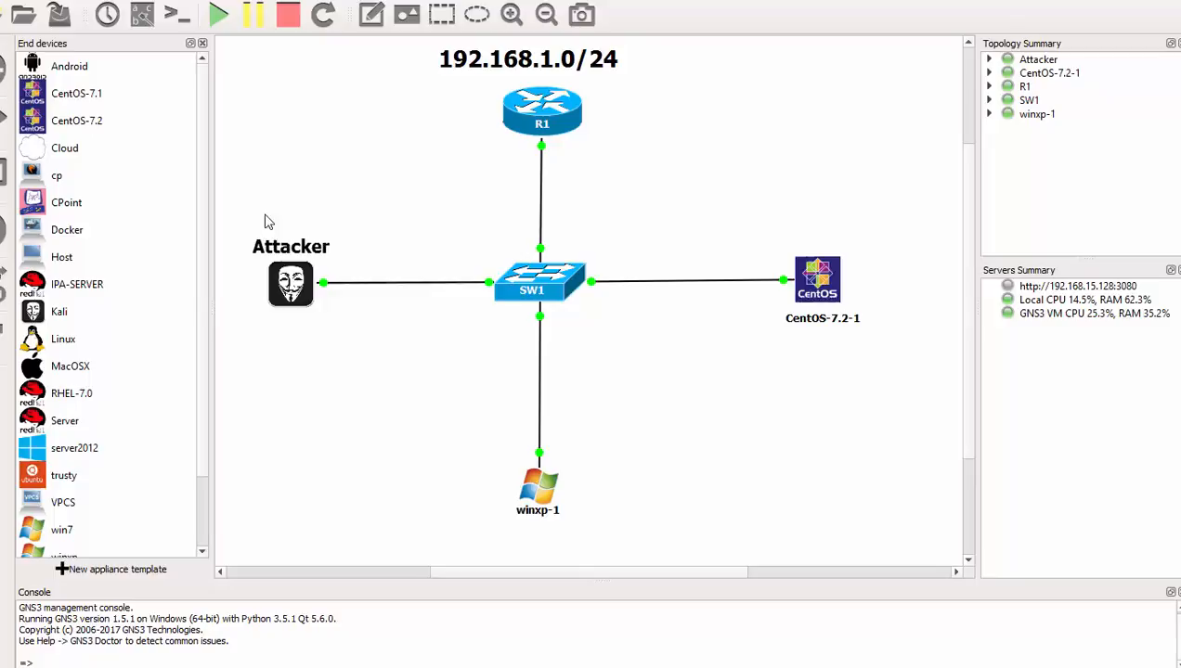
pyautogui.moveTo(302, 297)
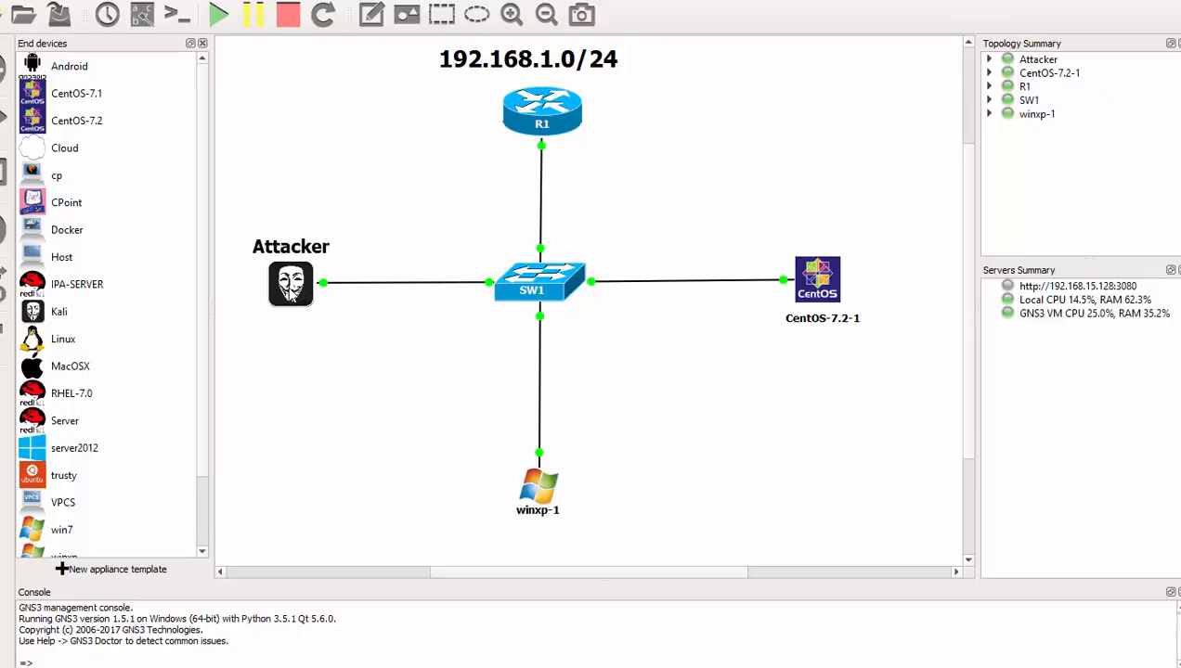
pyautogui.moveTo(497, 289)
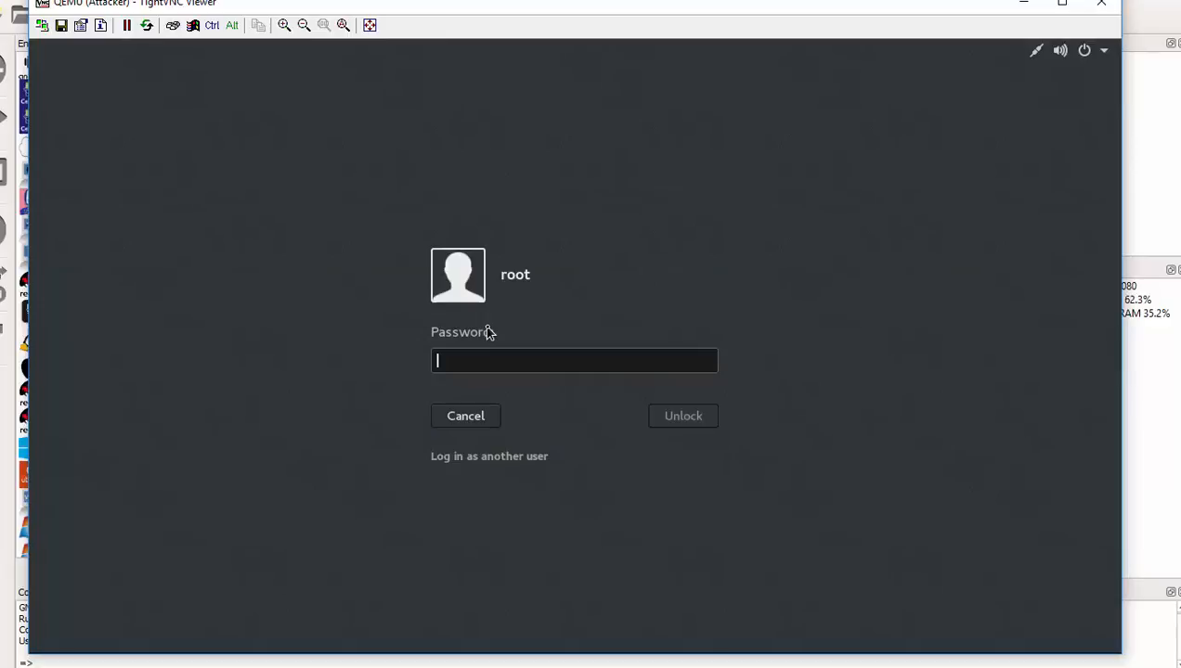
# Unlock the Kali session as root and run 'ip add | grep eth0', highlighting 192.168.1.12/24.
pyautogui.write('••••')
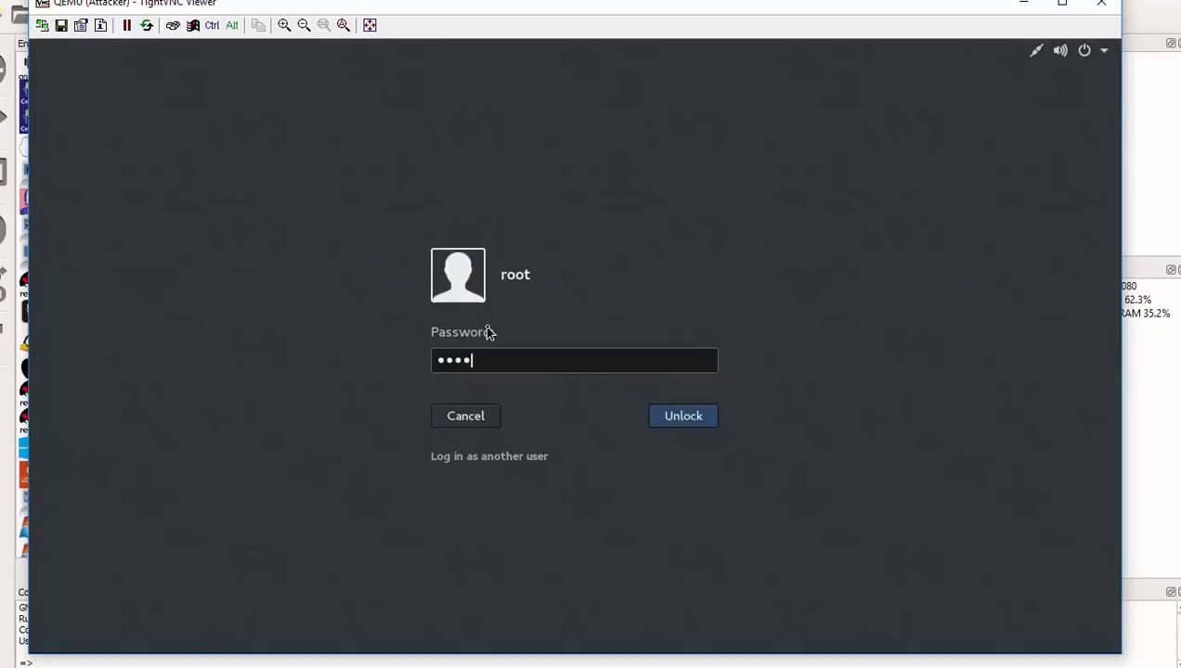
pyautogui.click(683, 415)
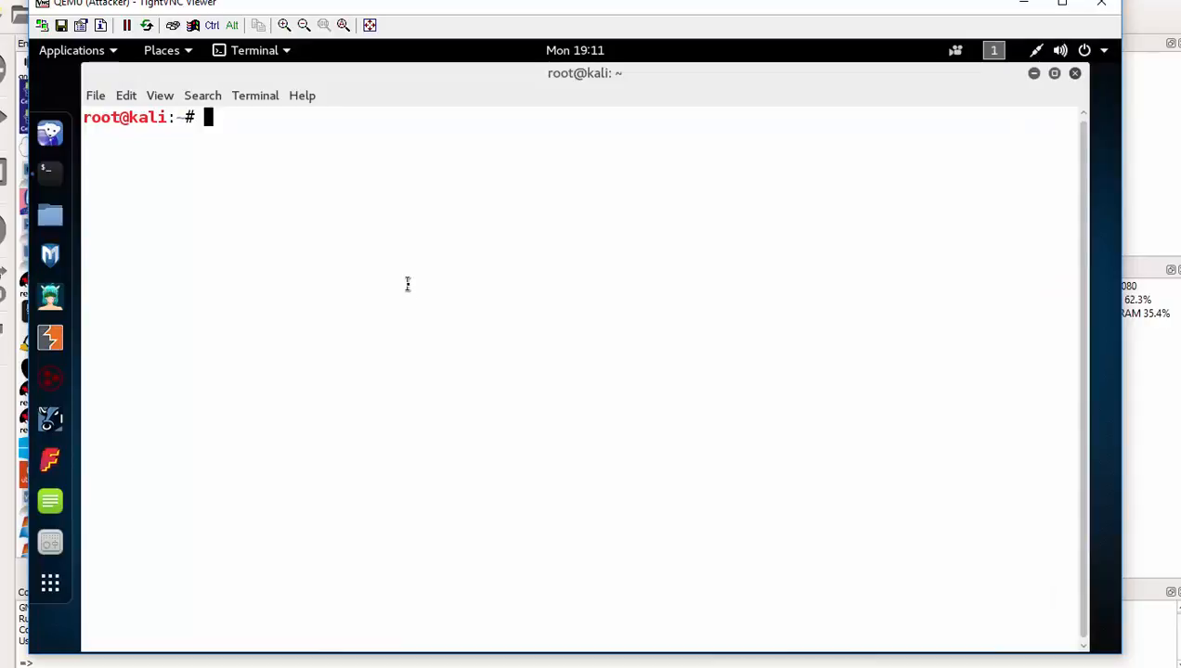
pyautogui.write('i')
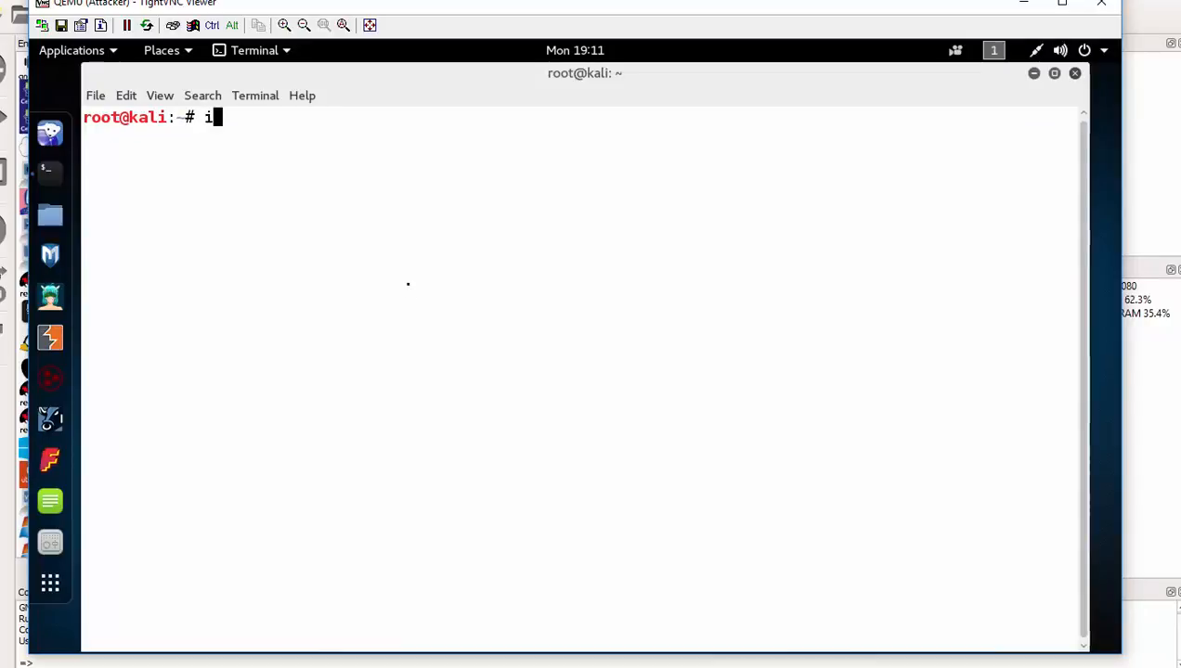
pyautogui.write('p add')
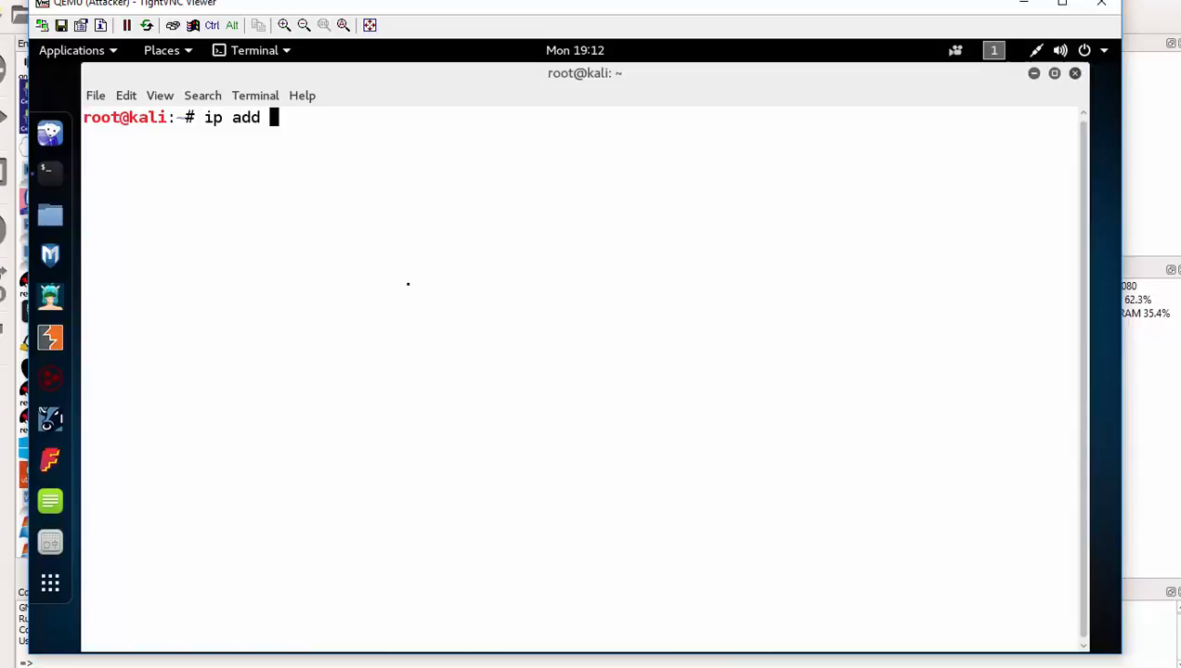
pyautogui.write('| gre')
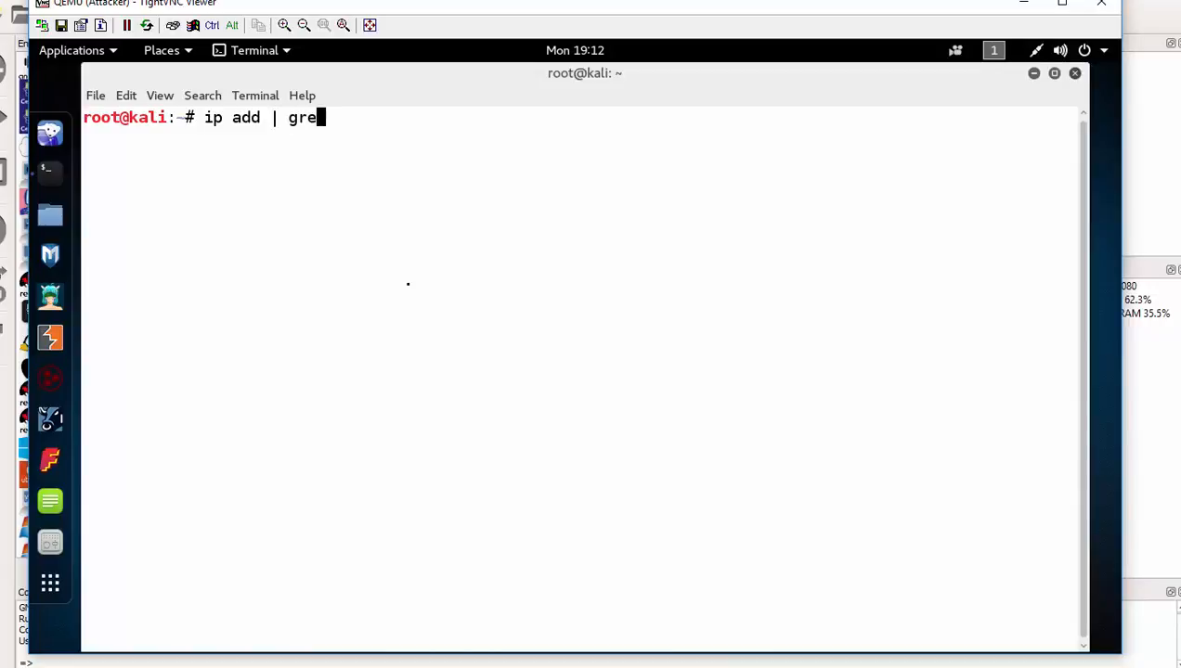
pyautogui.write('p')
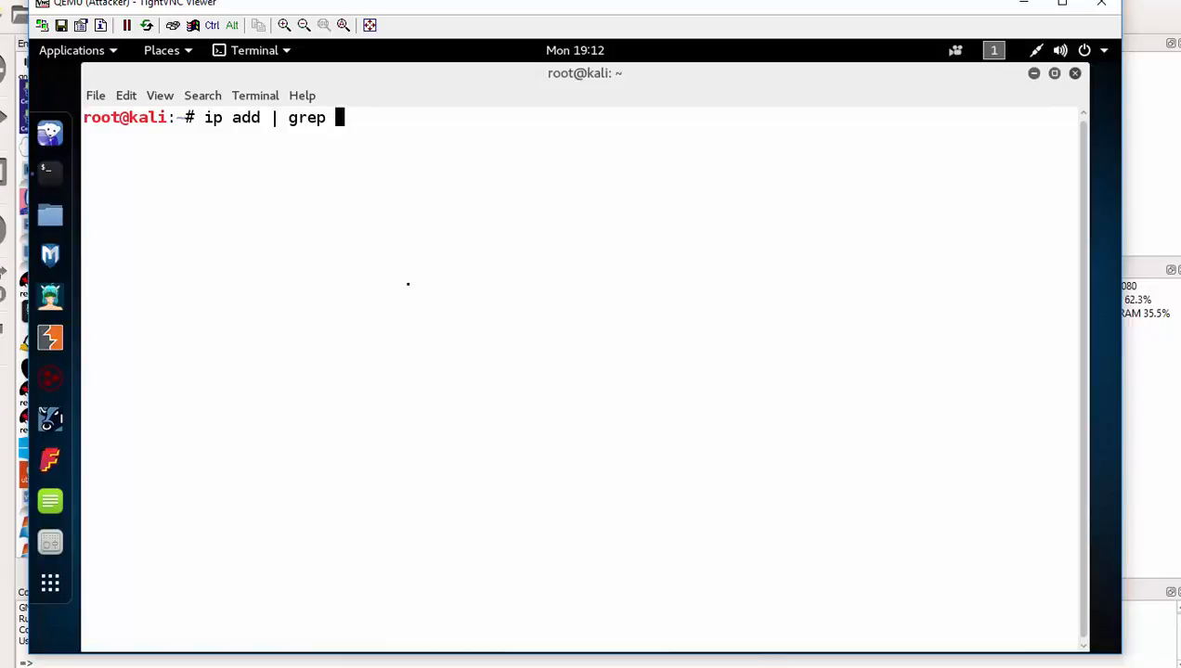
pyautogui.write('eth0')
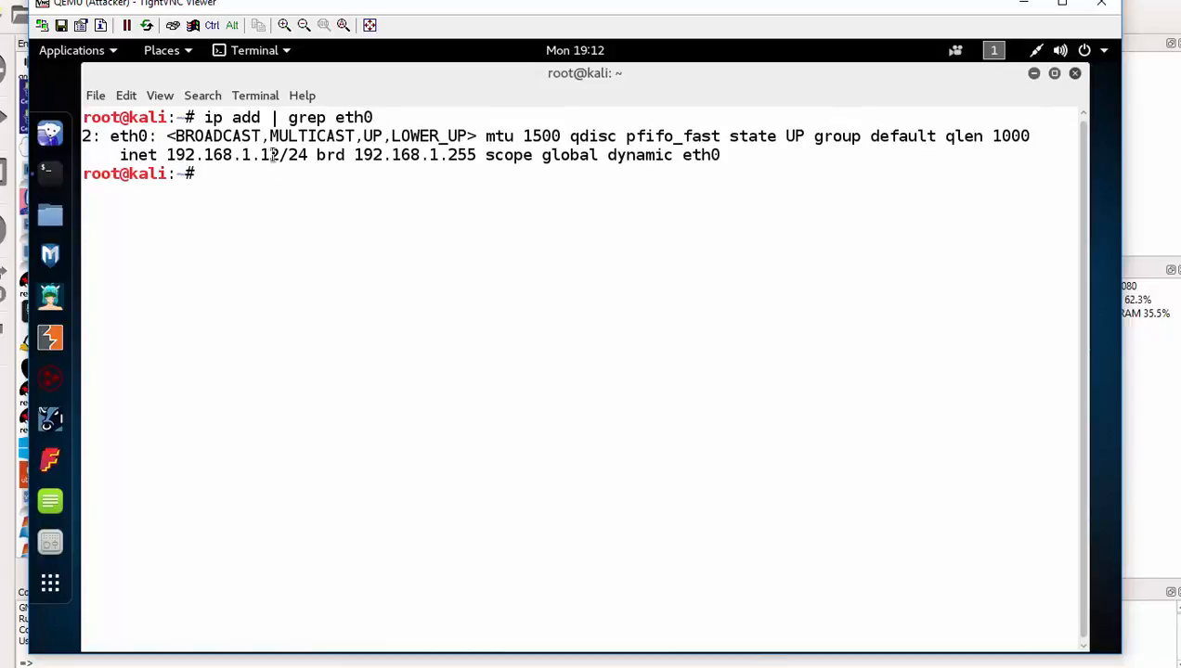
pyautogui.doubleClick(221, 155)
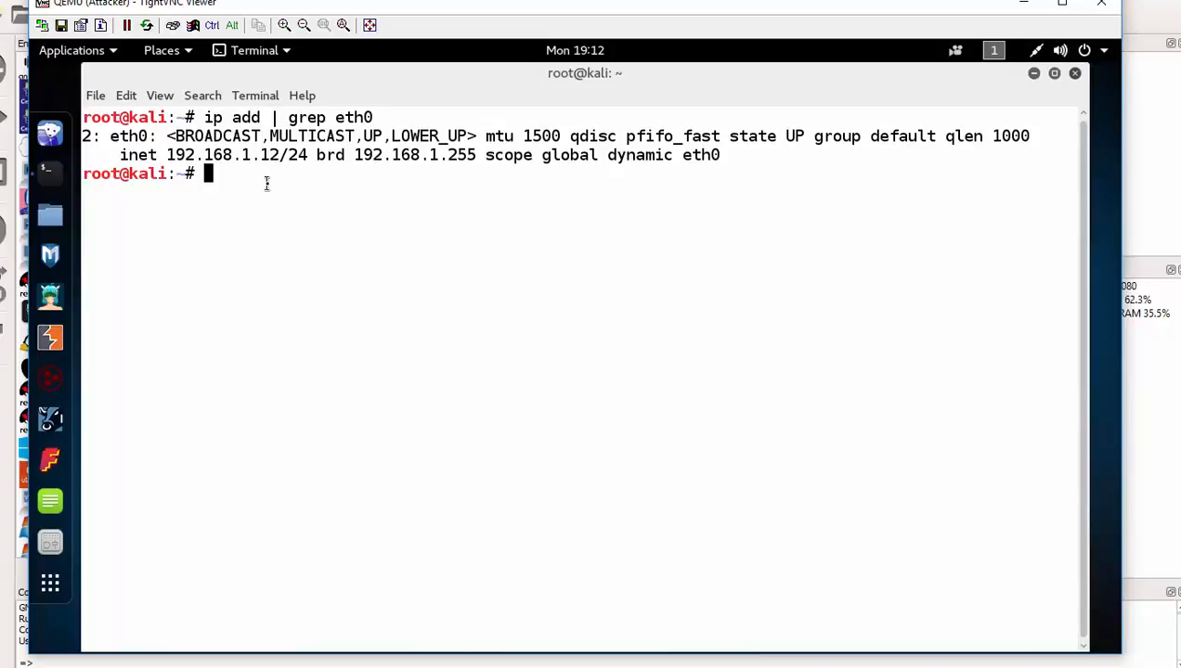
# Run 'nmap -sP 192.168.1.*', finding hosts .1, .11, .12 and .13 up.
pyautogui.write('pi')
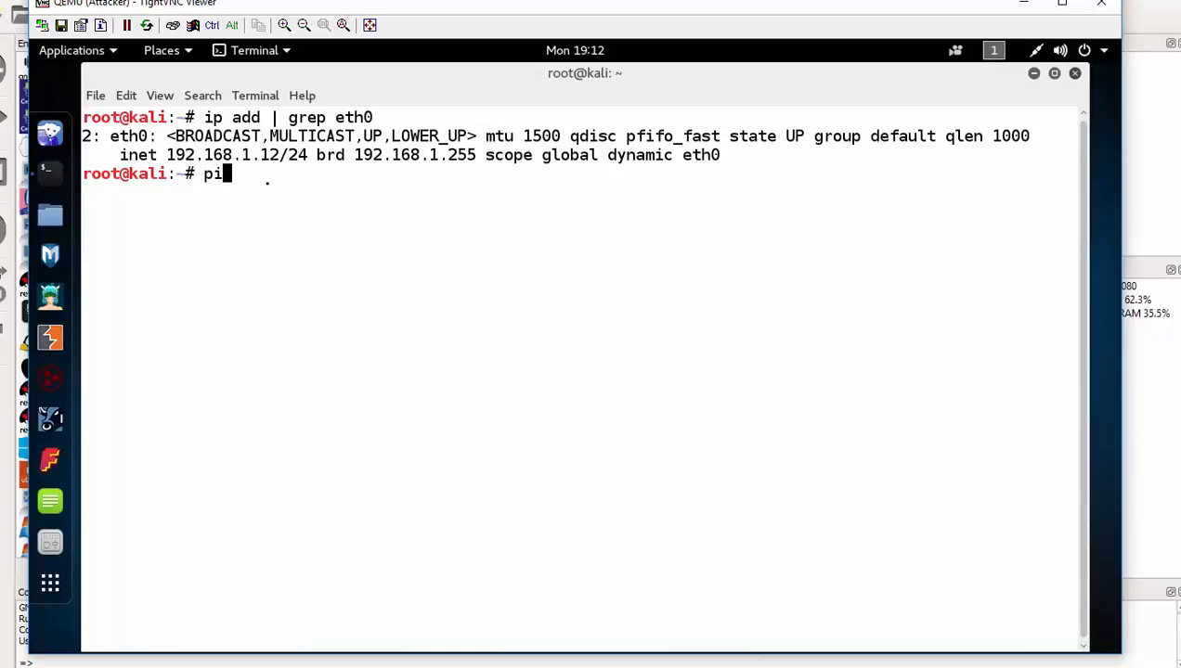
pyautogui.write('nma')
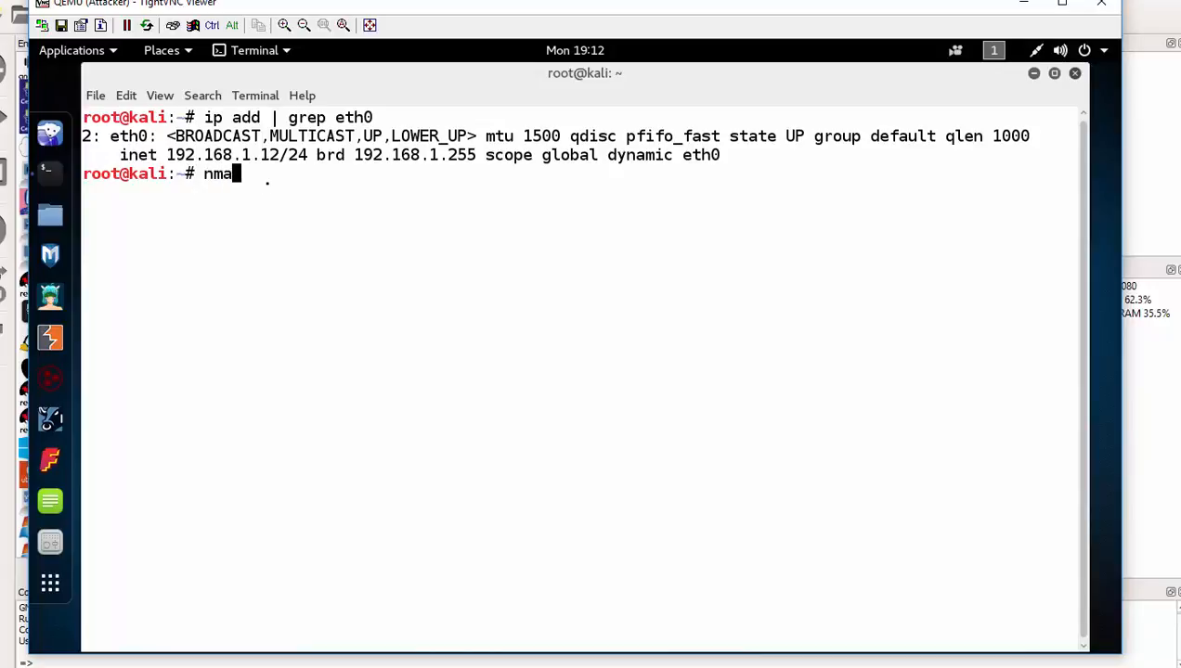
pyautogui.write('p -')
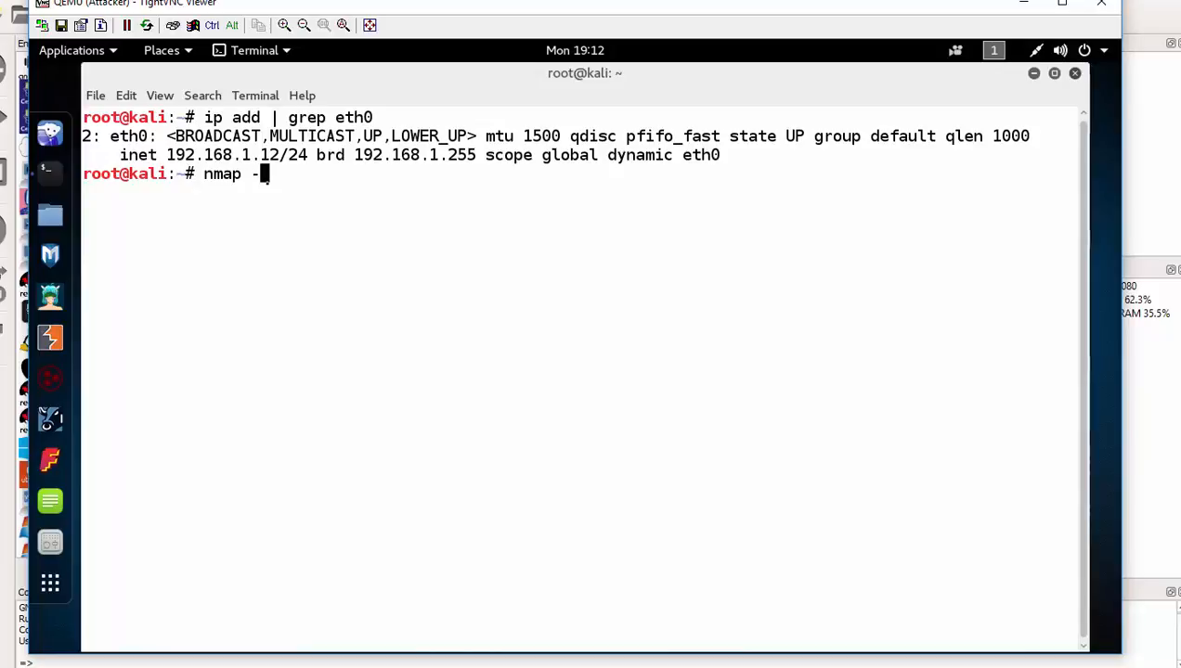
pyautogui.write('sP')
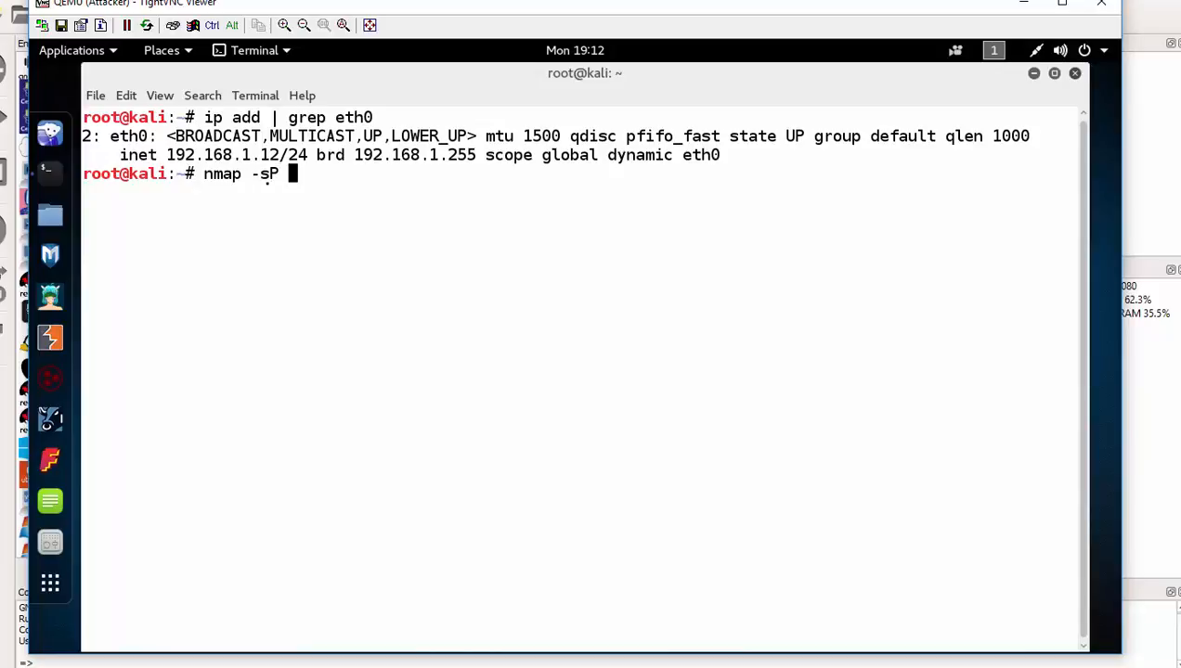
pyautogui.write('192.168.1')
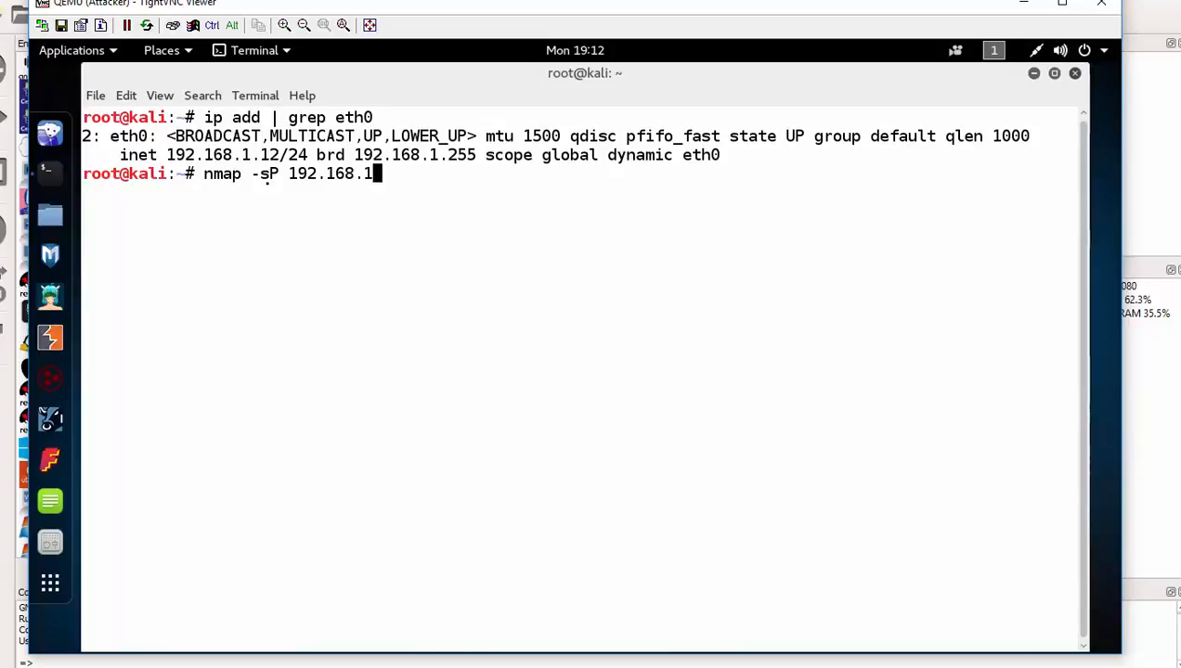
pyautogui.write('8')
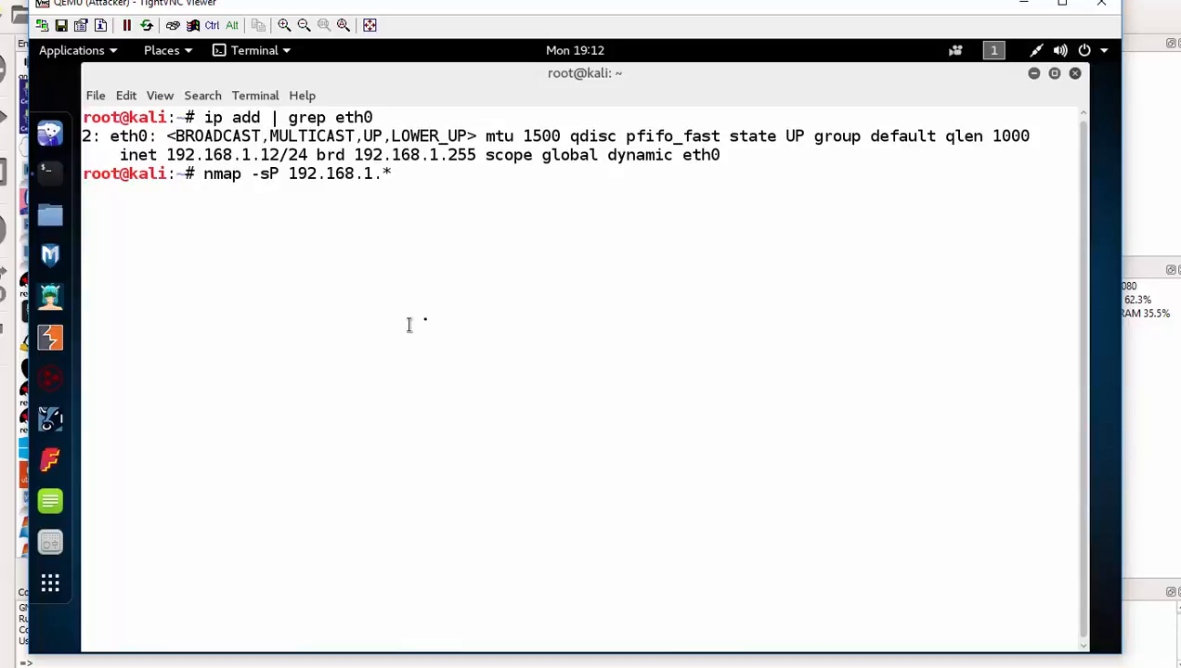
pyautogui.press('Return')
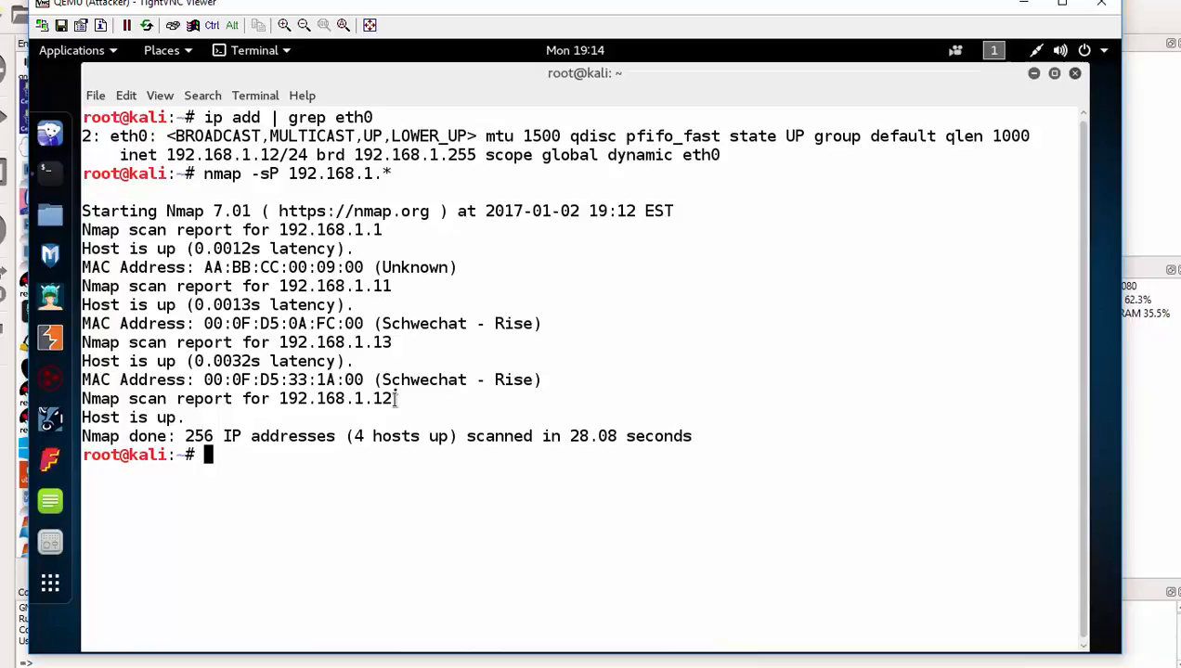
# Highlight the first discovered host and type 'nmap 192.168.1.11' at the prompt.
pyautogui.doubleClick(382, 343)
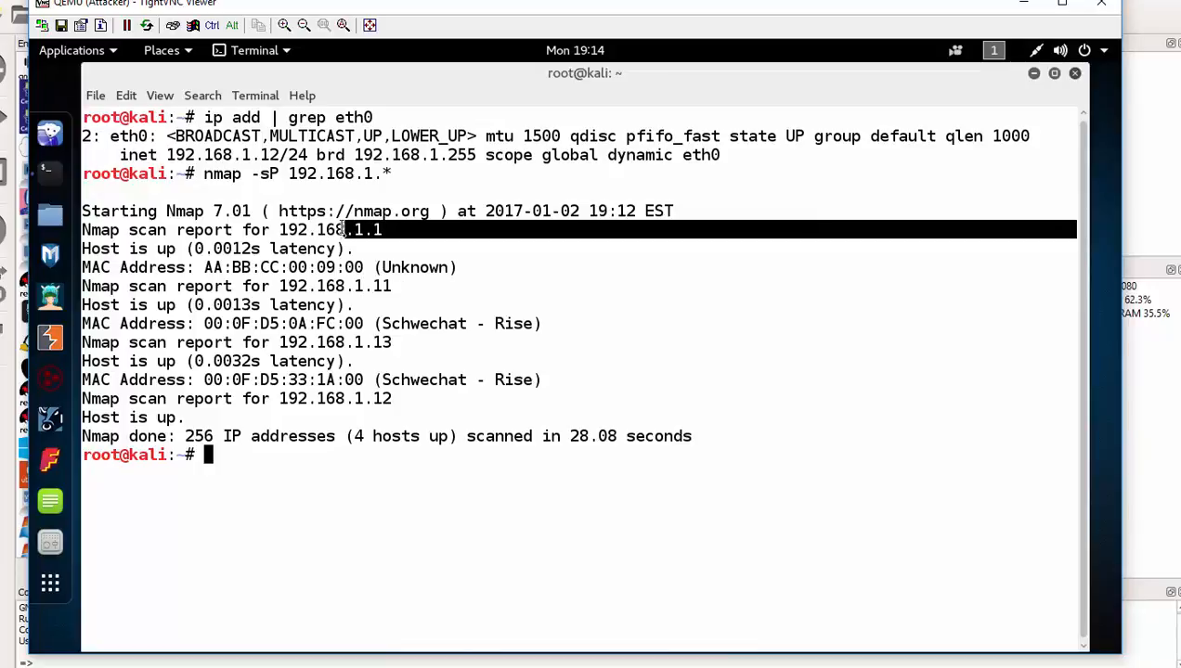
pyautogui.moveTo(380, 295)
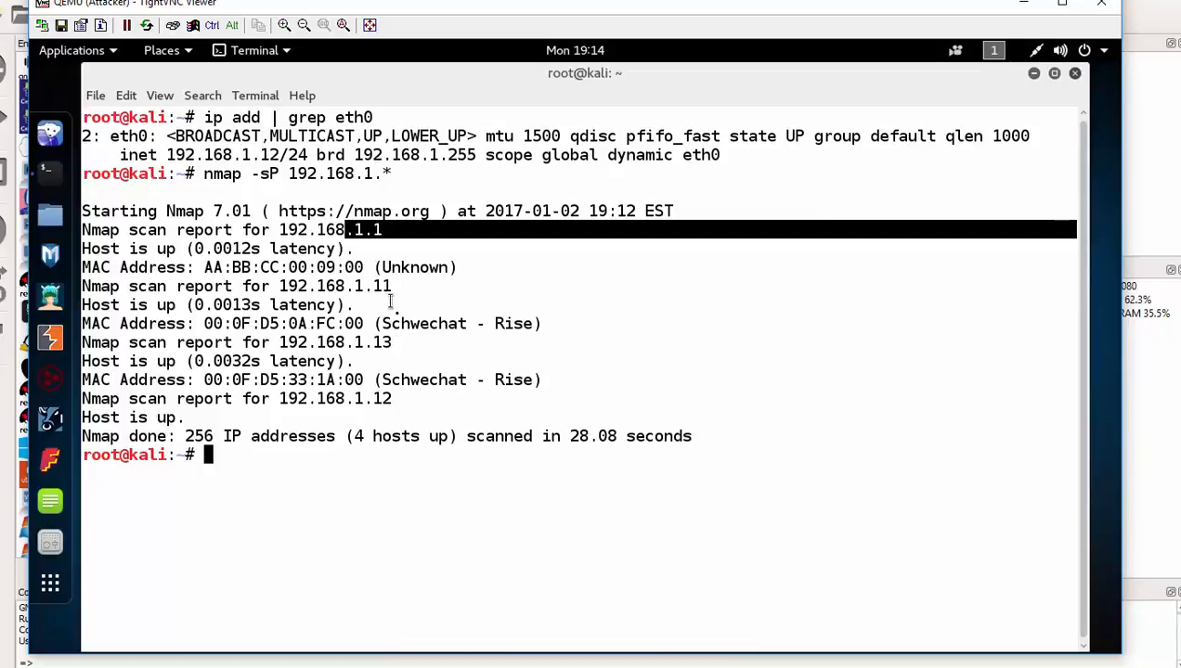
pyautogui.moveTo(301, 457)
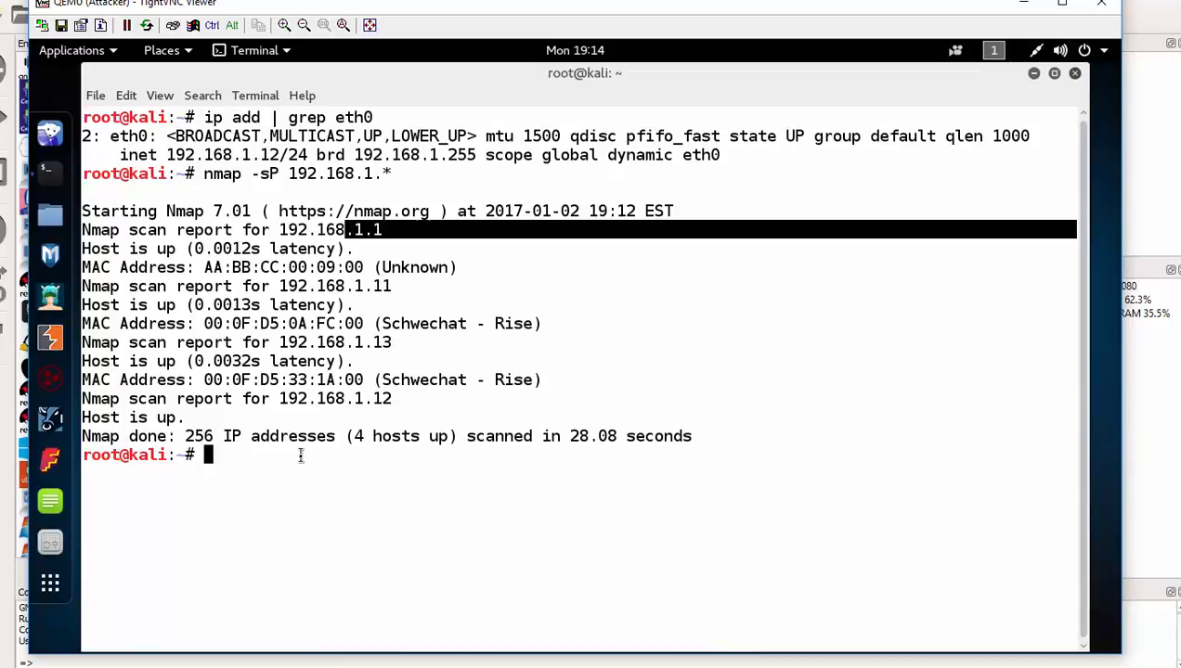
pyautogui.write('nm')
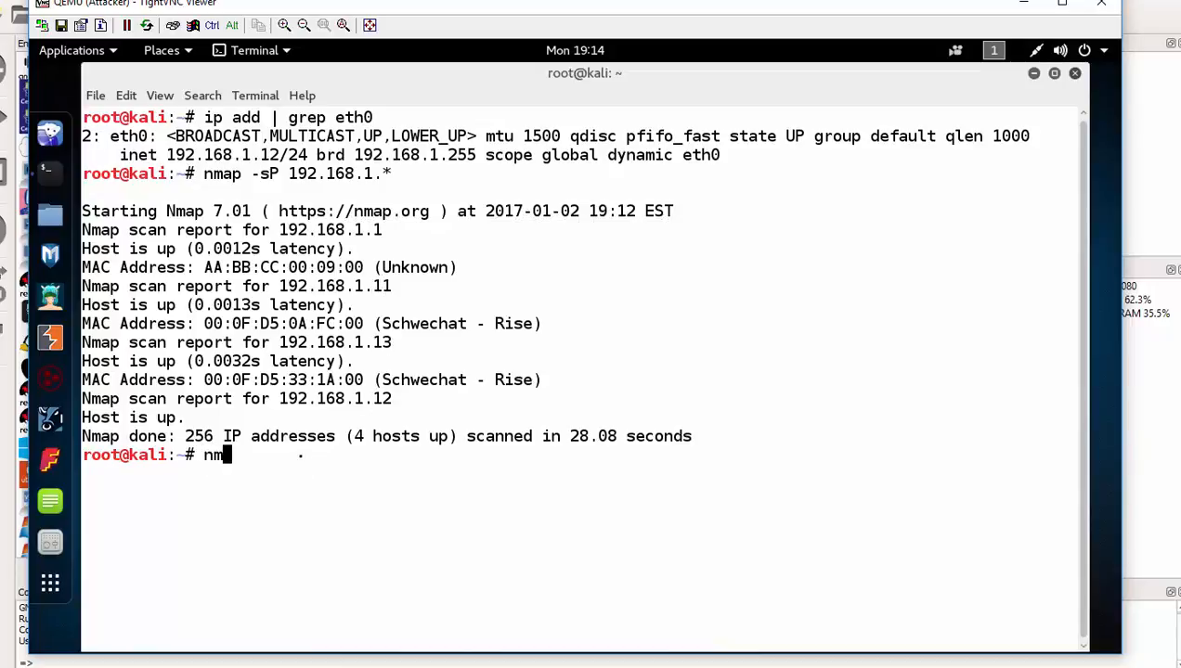
pyautogui.write('ap')
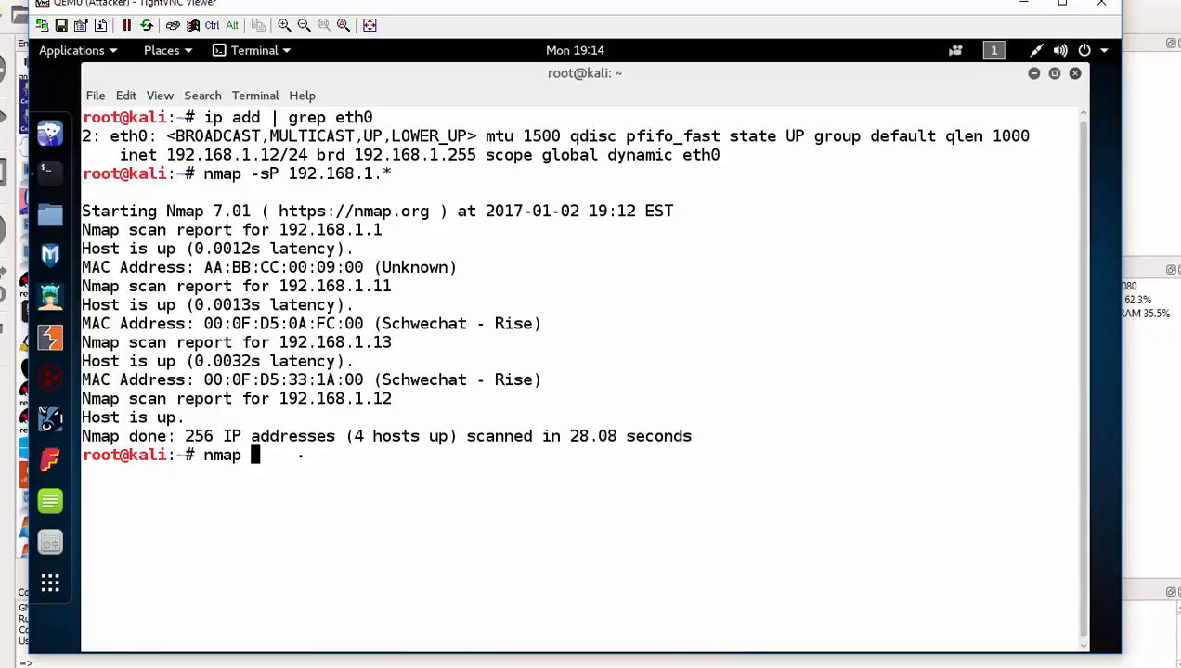
pyautogui.write('192.168')
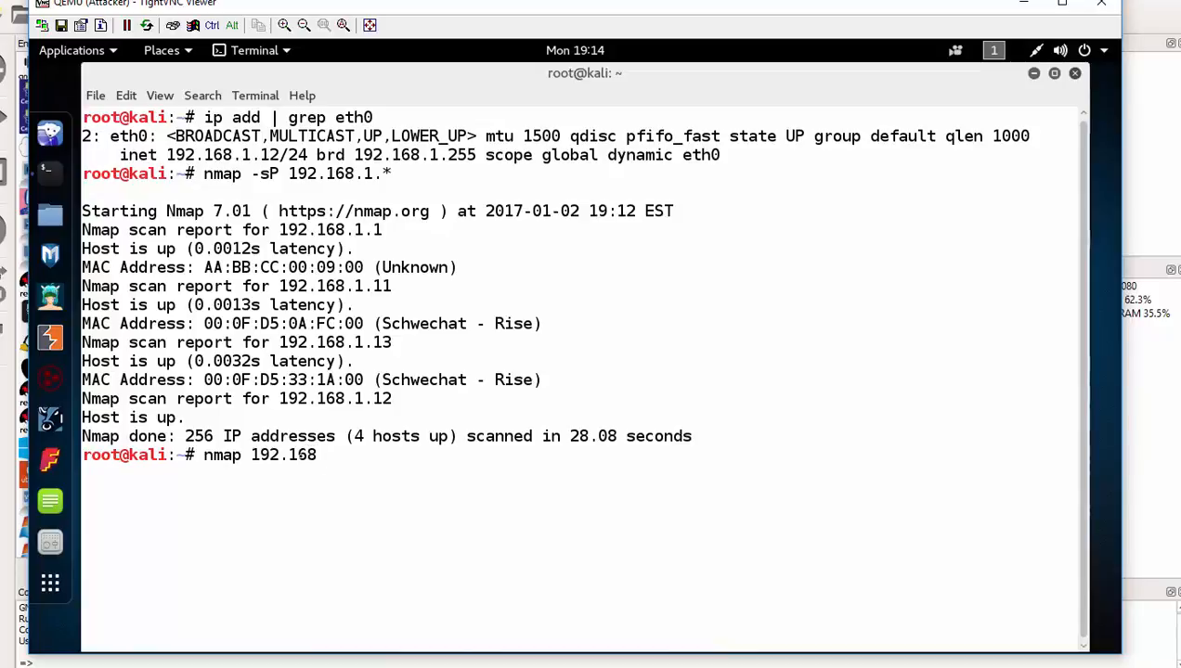
pyautogui.write('.1.')
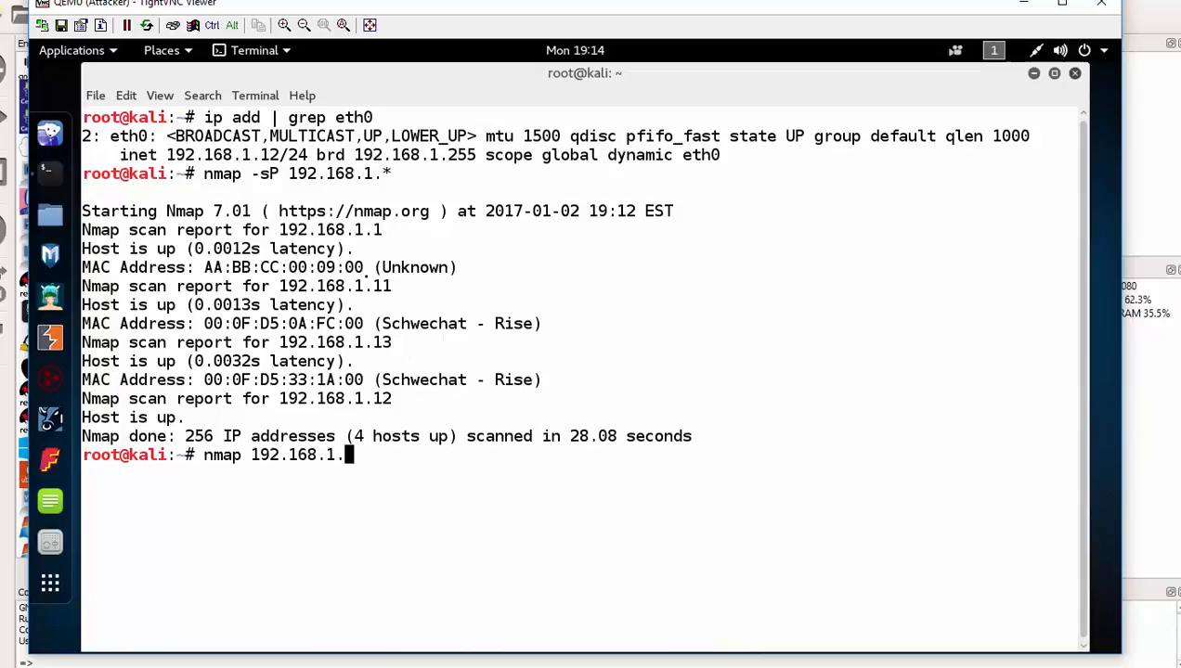
pyautogui.write('11')
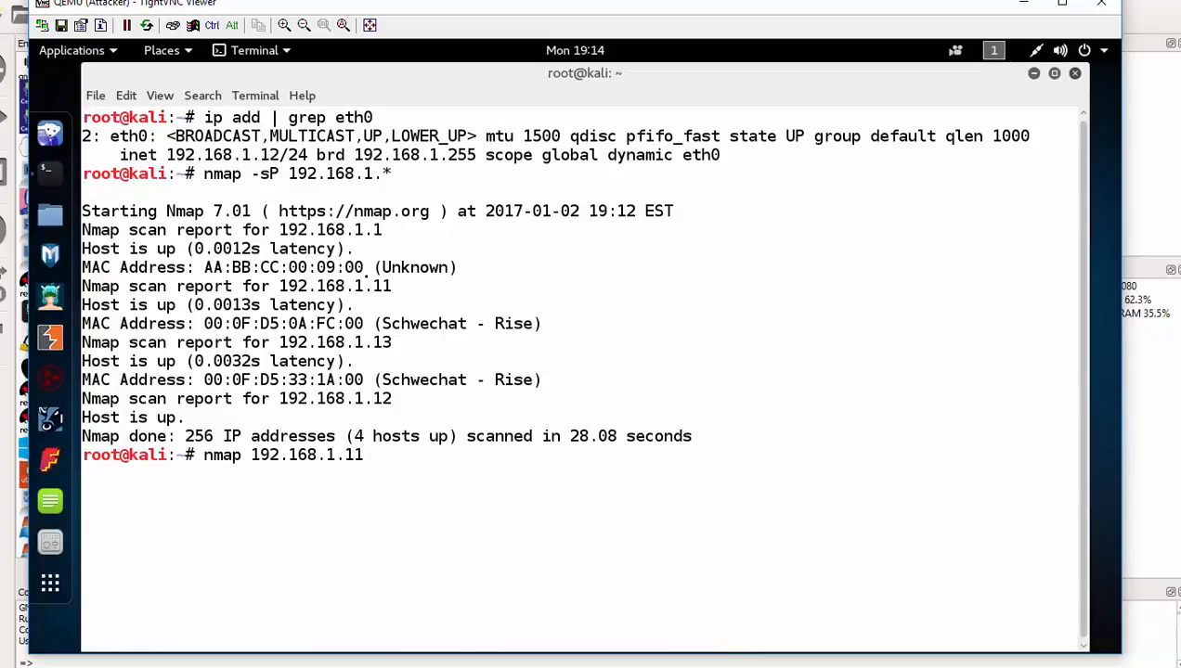
# Run the nmap scan of 192.168.1.11, revealing 22/tcp ssh open and 999 ports filtered.
pyautogui.press('Return')
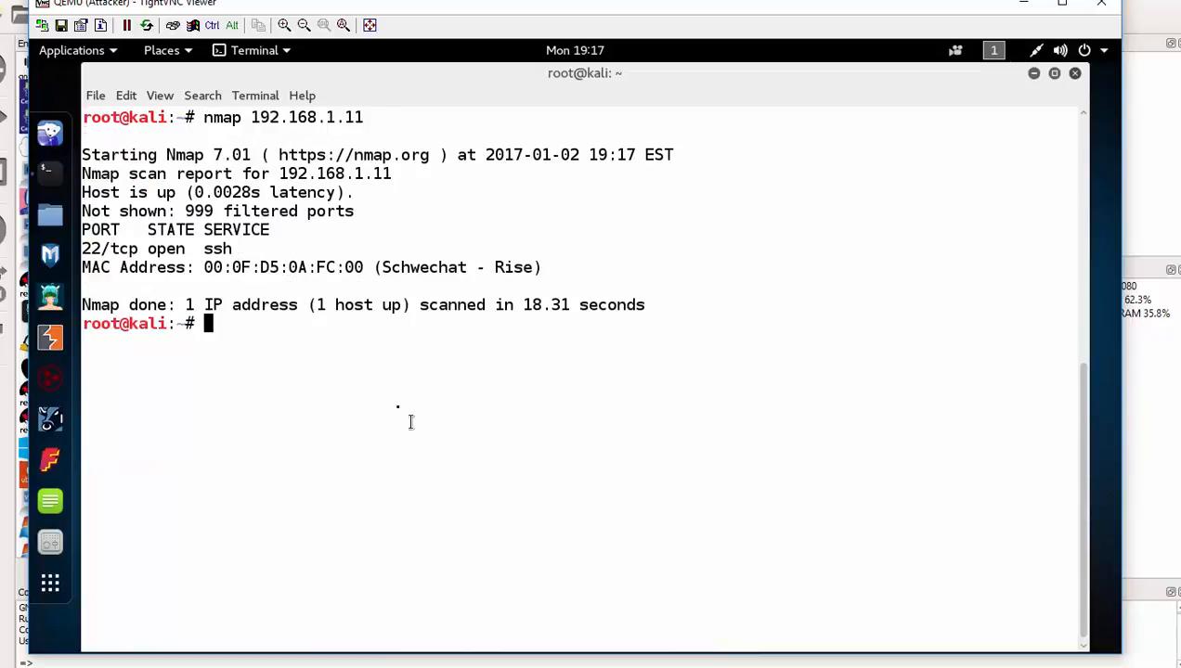
pyautogui.moveTo(150, 650)
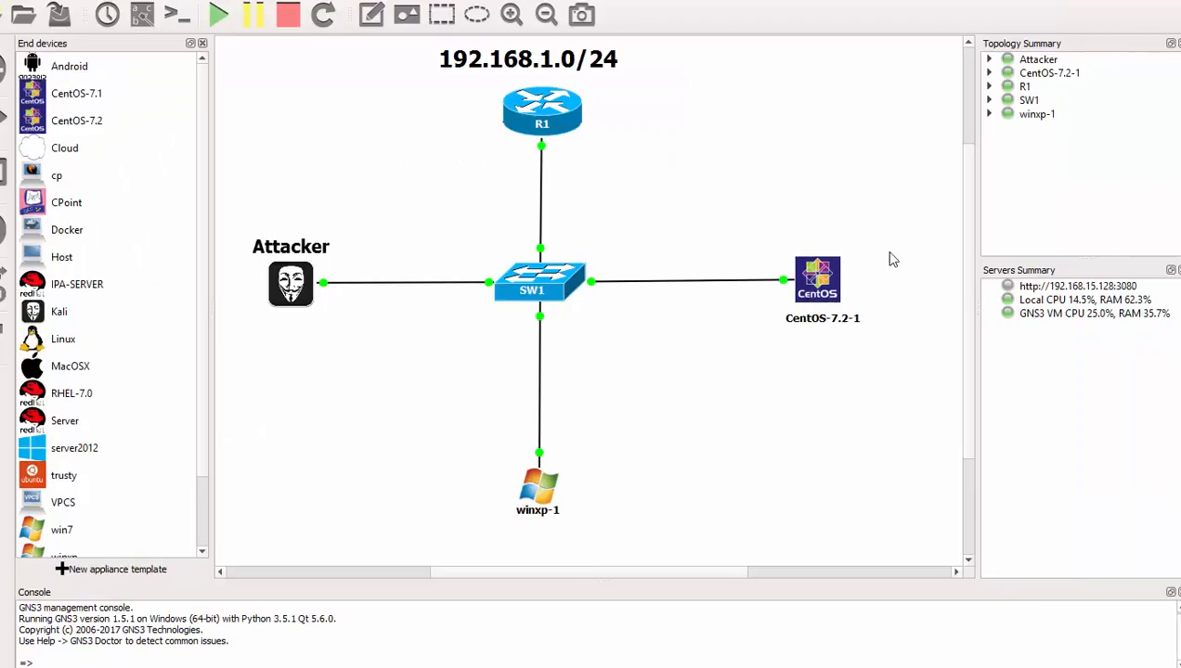
pyautogui.moveTo(1016, 26)
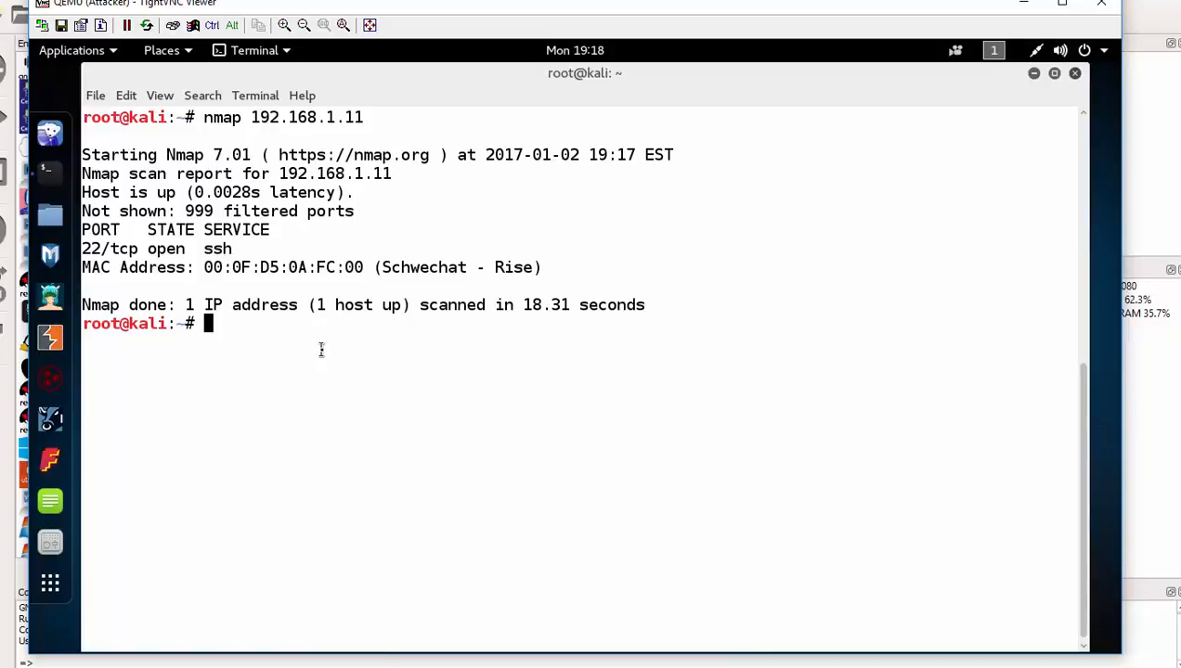
# Scan 192.168.1.13 with nmap and highlight open ports such as 3389 in the results.
pyautogui.write('nmap 192.168.1.13')
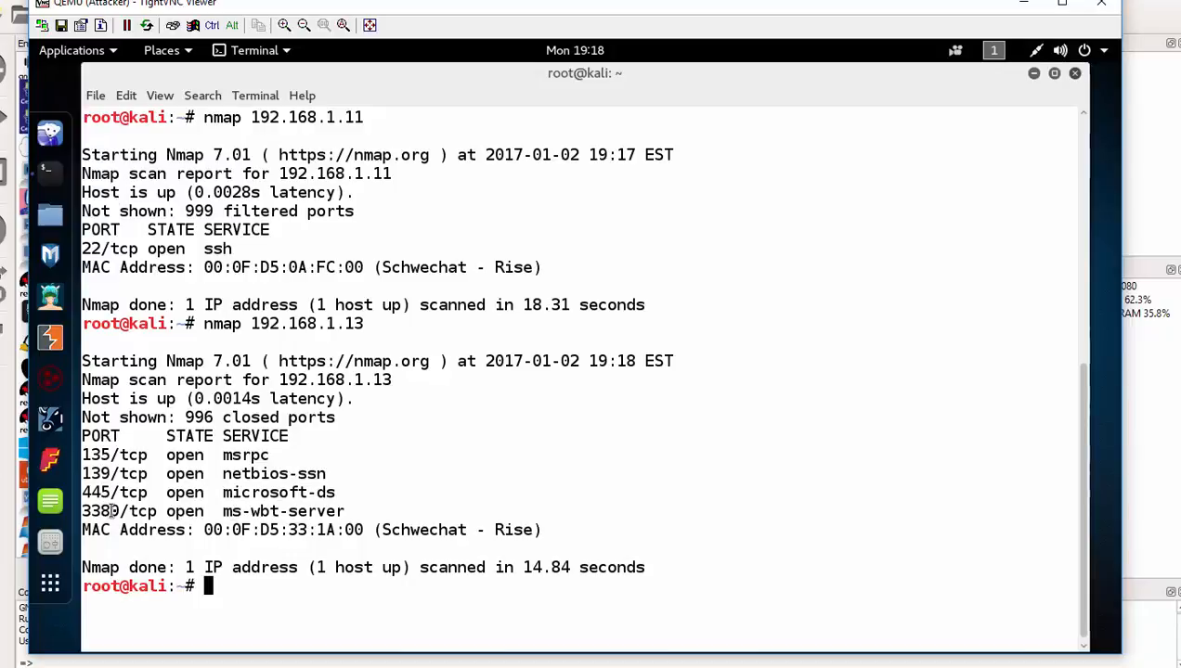
pyautogui.doubleClick(100, 511)
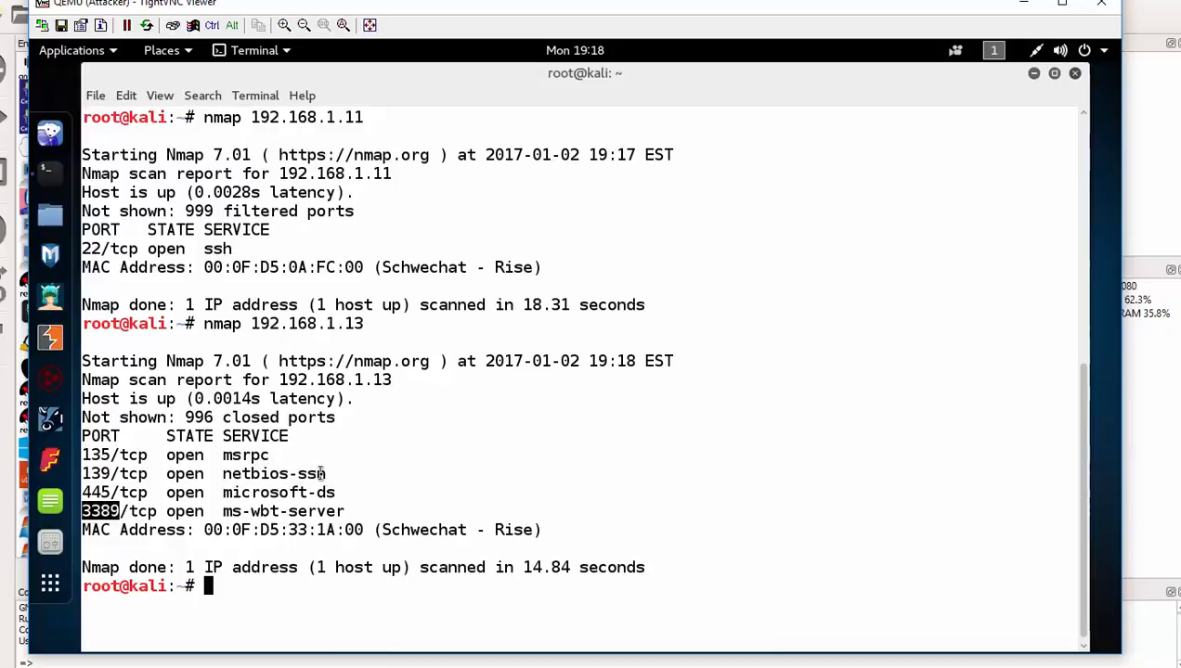
pyautogui.doubleClick(270, 473)
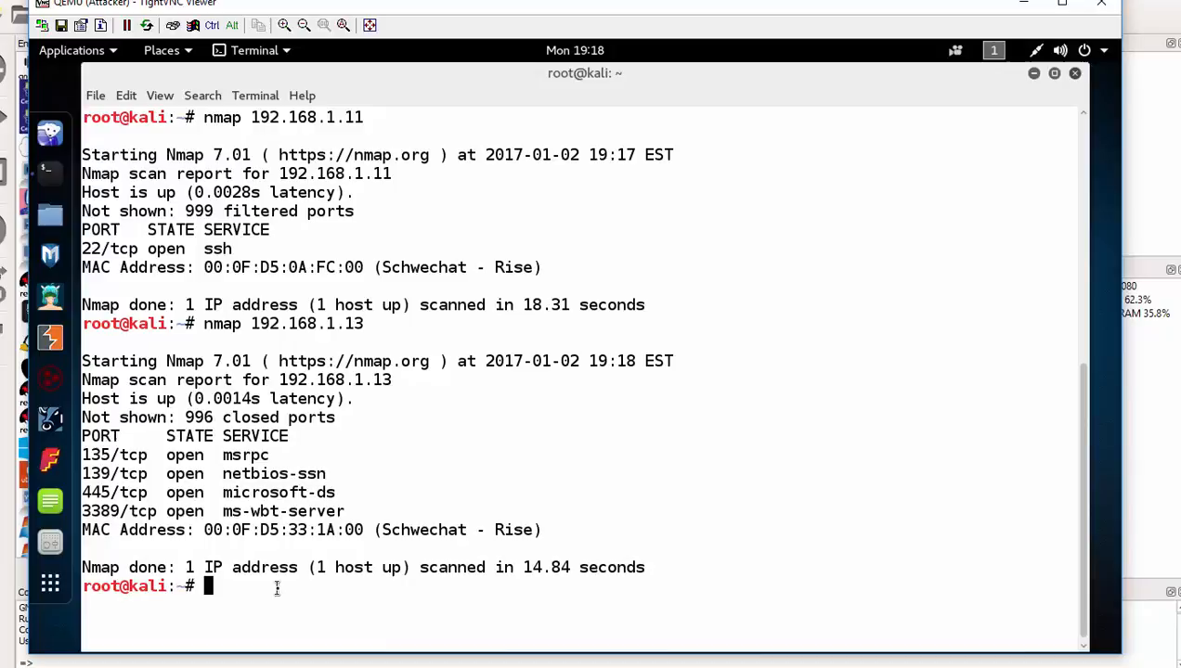
# Type a partial 'nmap -O 192.168.1' OS-detection command at the prompt.
pyautogui.write('nmap')
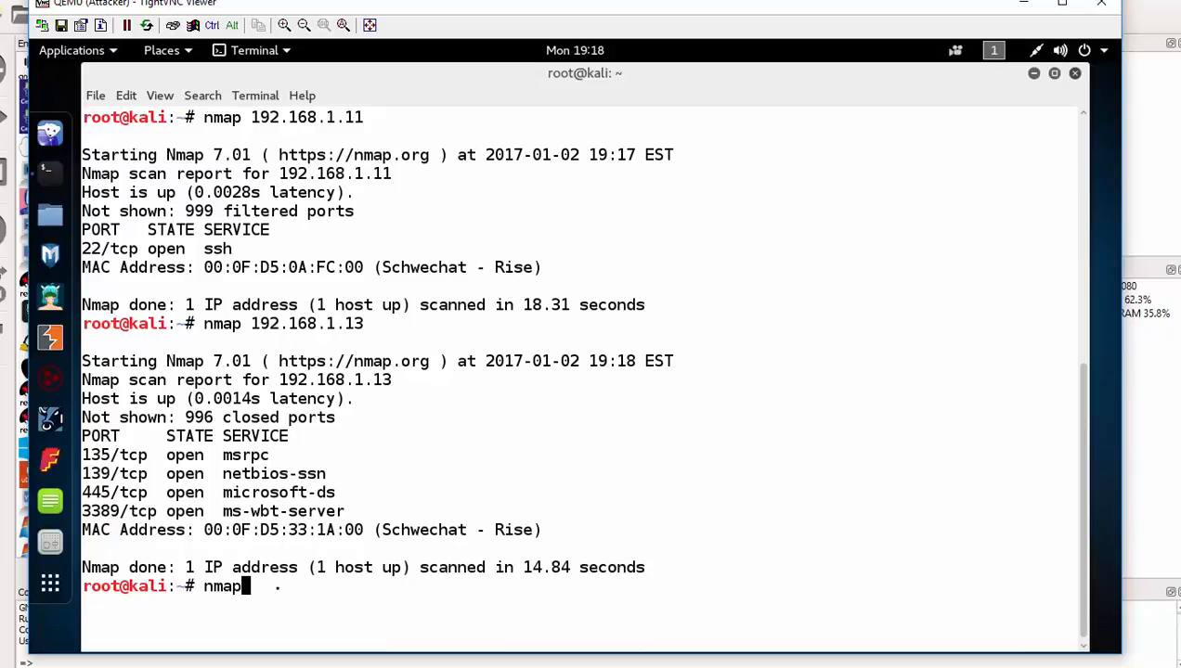
pyautogui.write('-O')
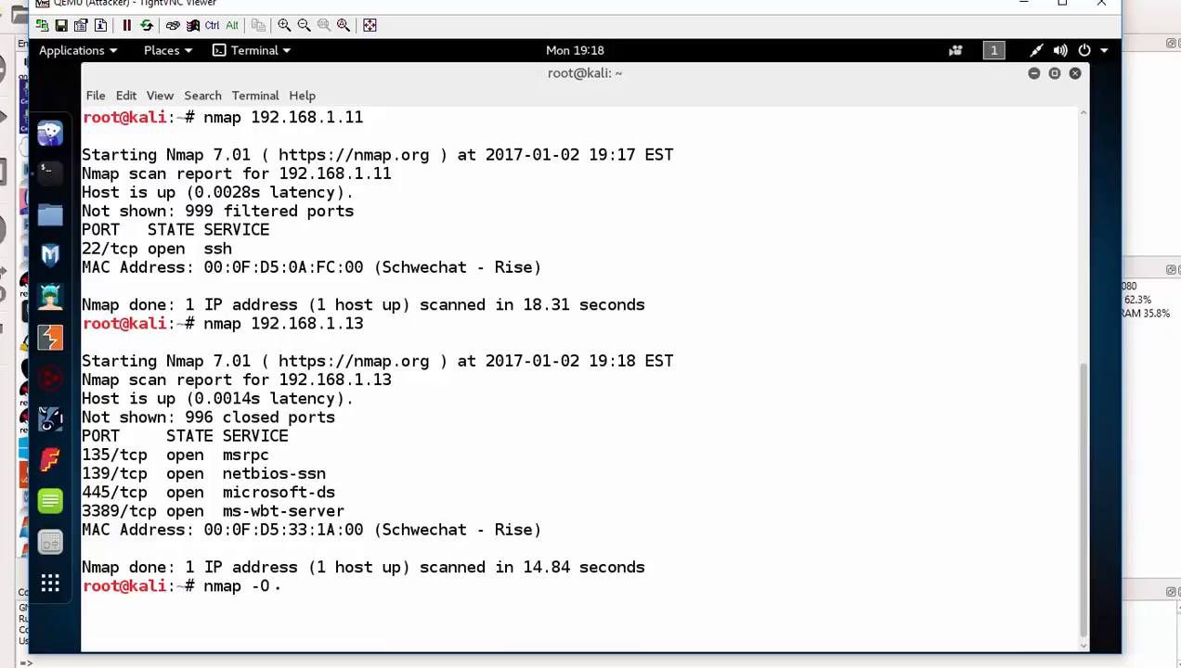
pyautogui.write('192.168')
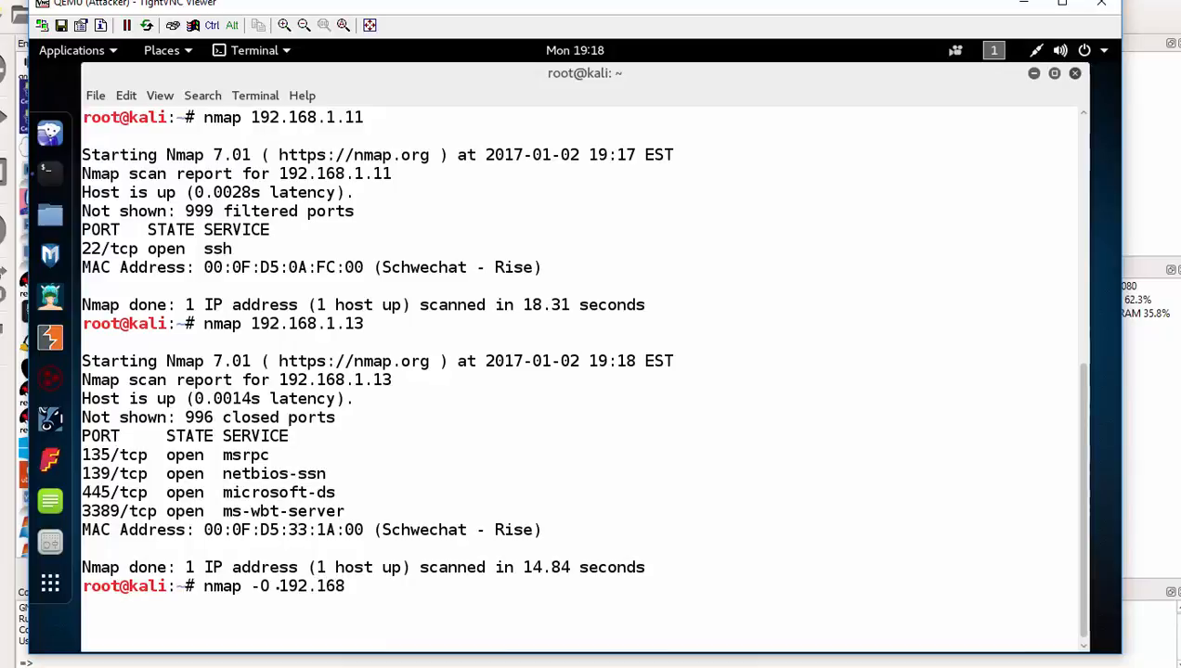
pyautogui.write('.1')
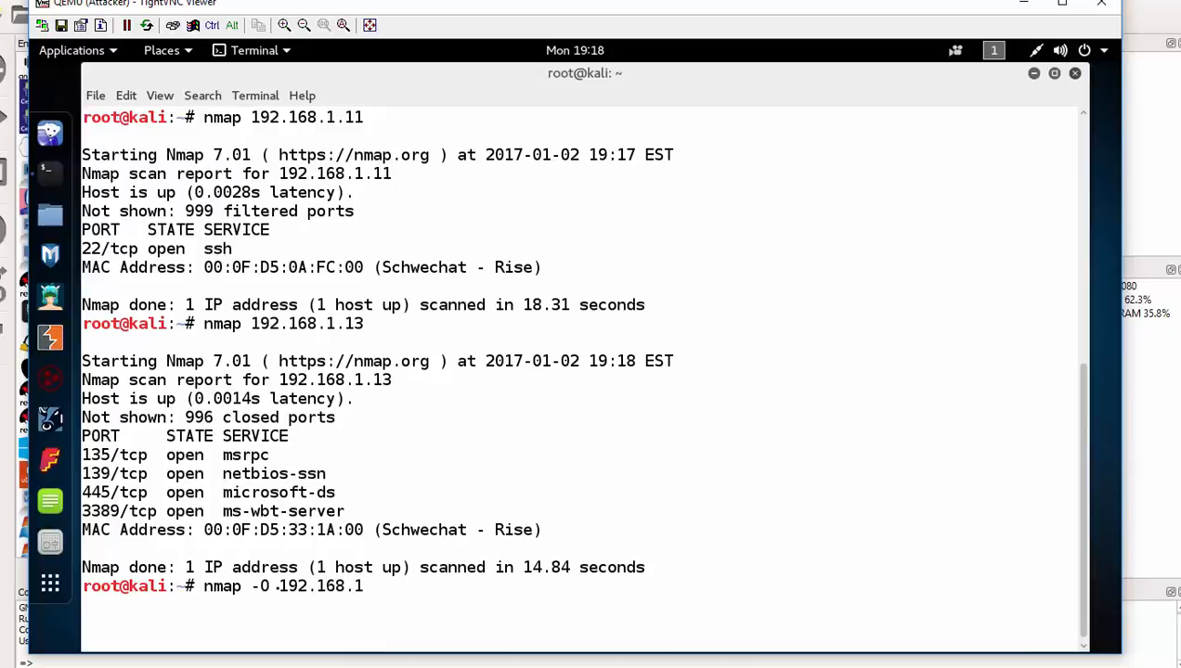